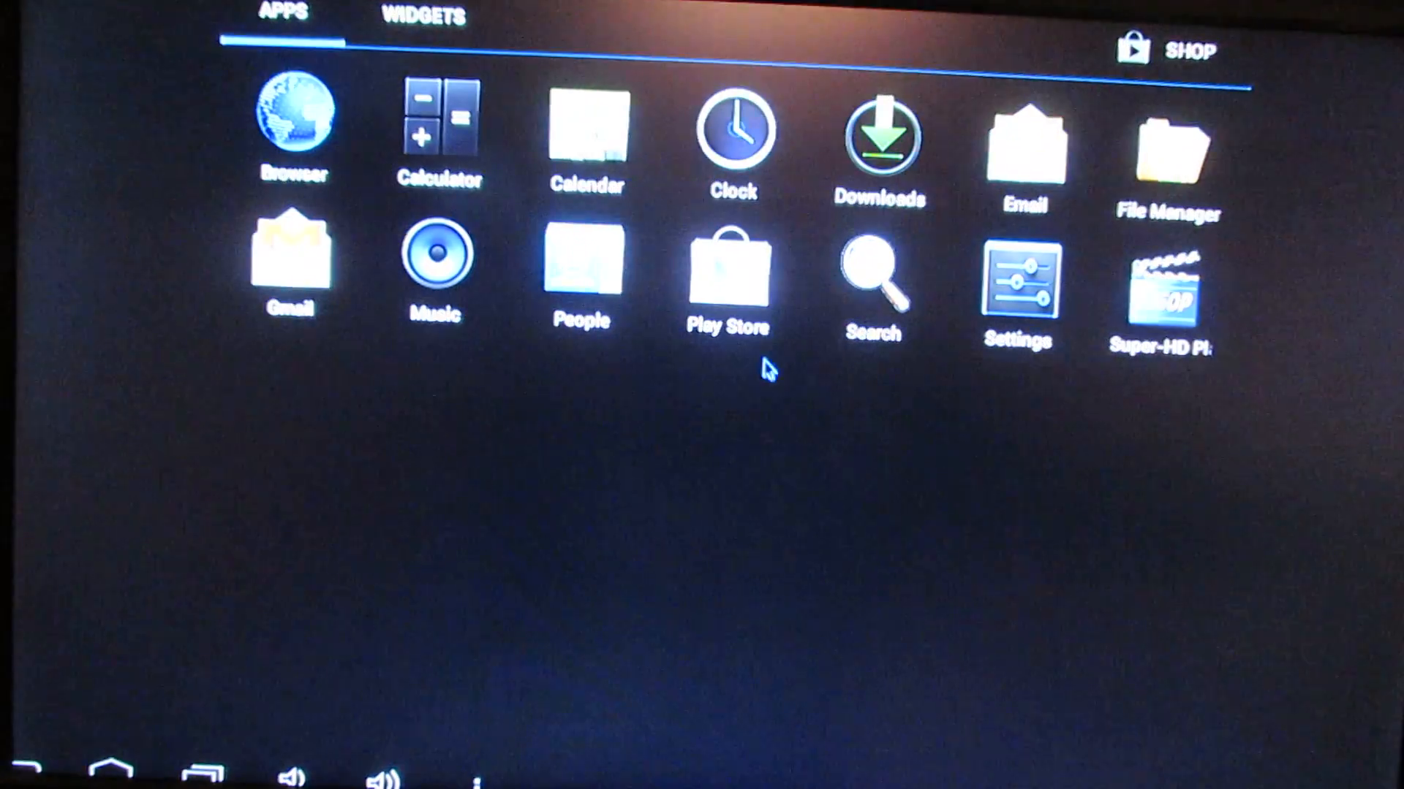
Open Settings to reach the device info showing model Strawberry and Android 4.0.4.
left_click(1015, 278)
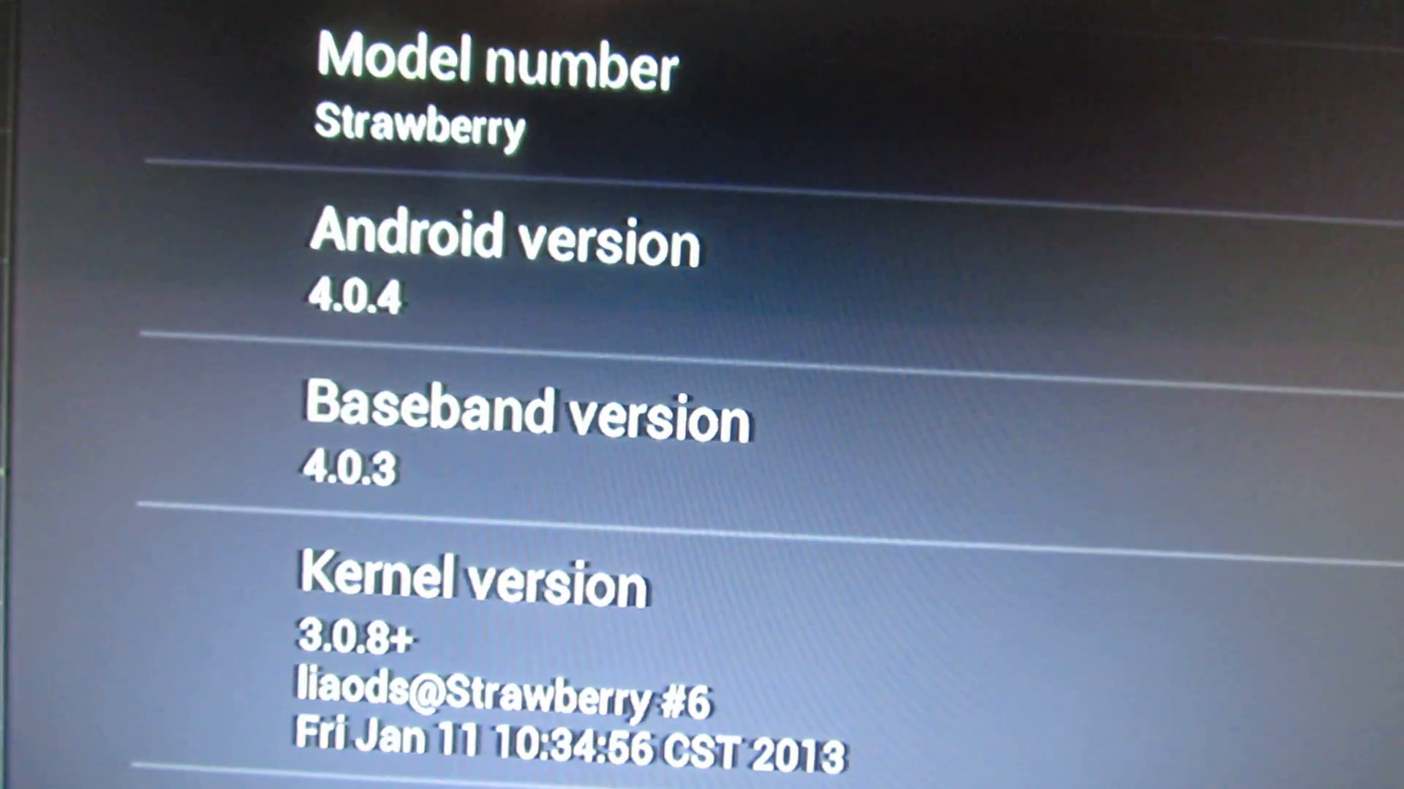
scroll("down", 3)
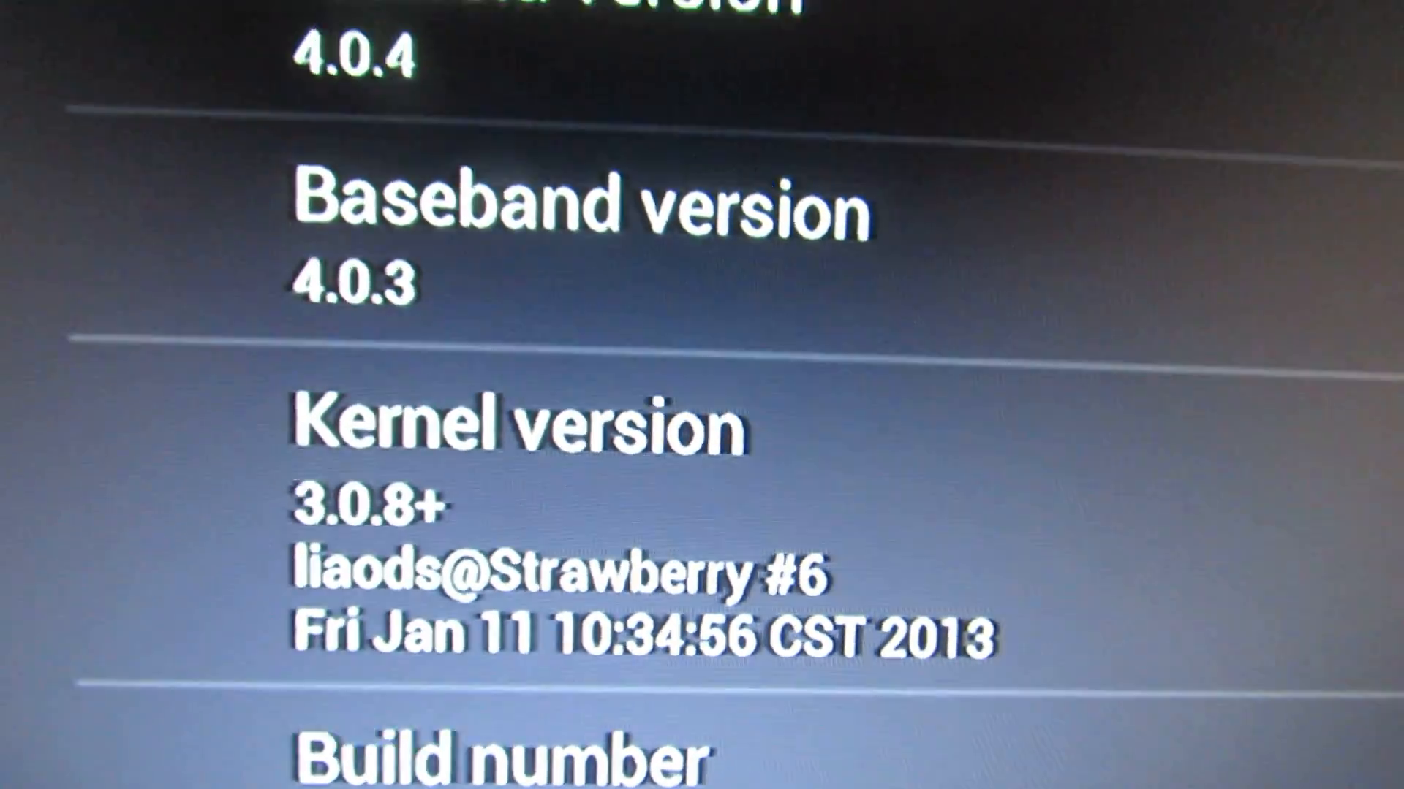
scroll("down", 3)
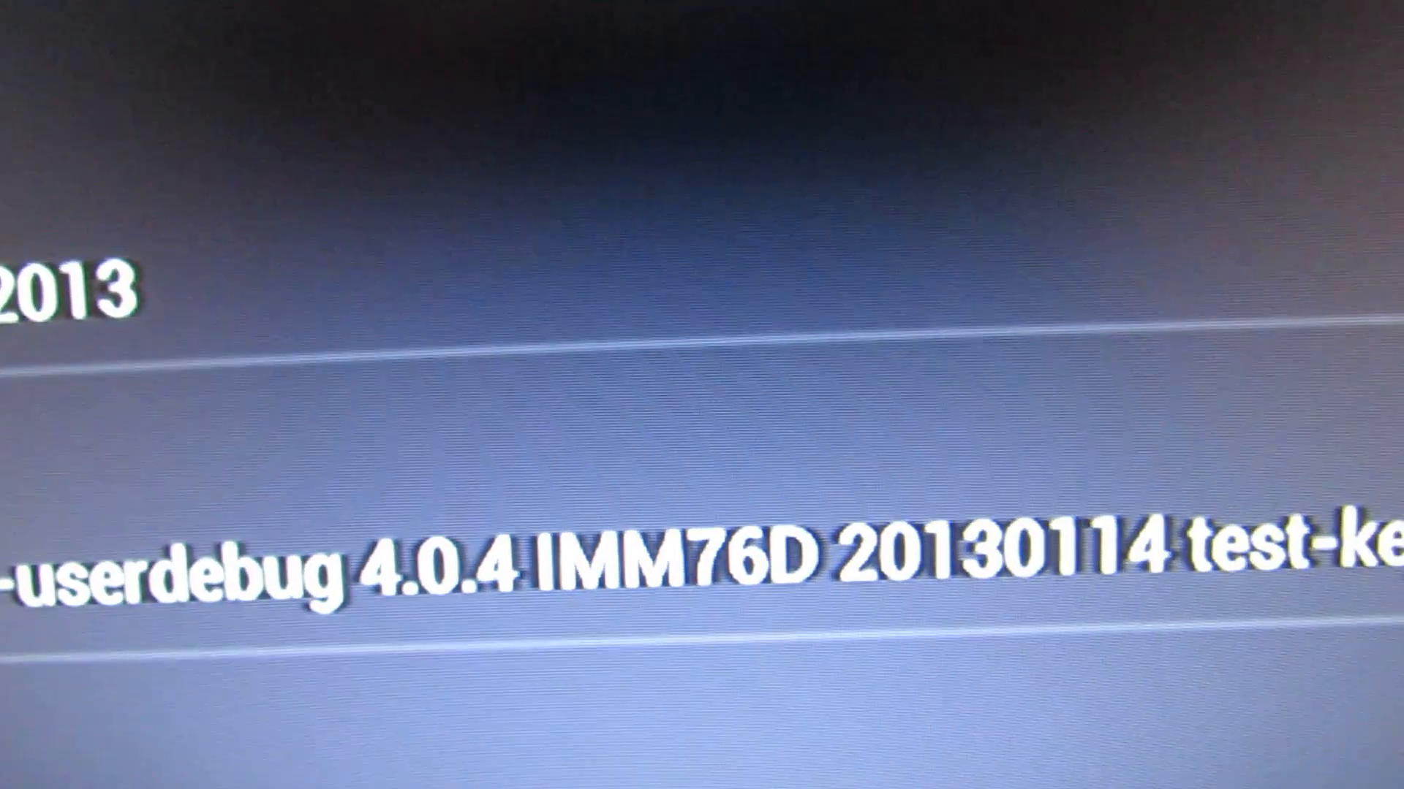
scroll("up", 3)
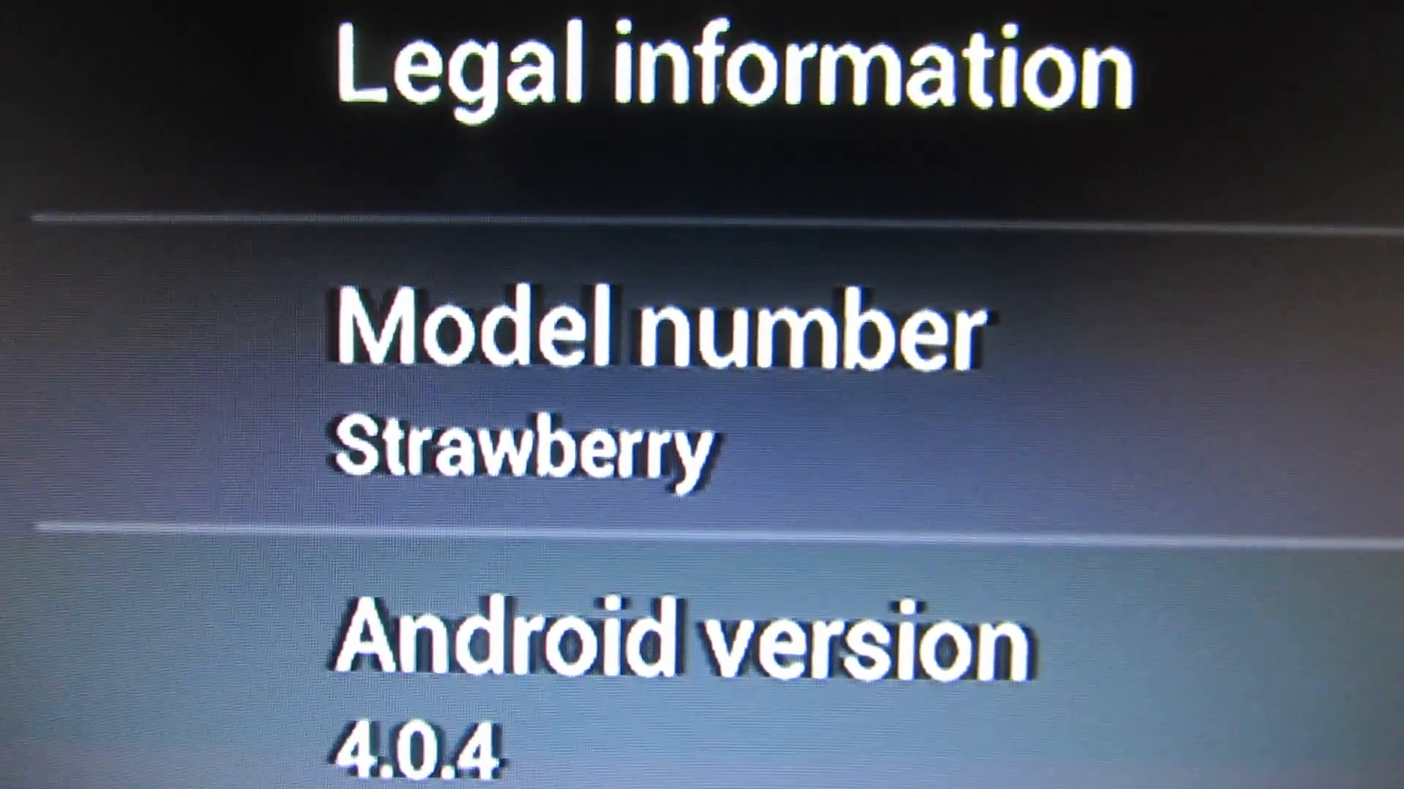
scroll("down", 3)
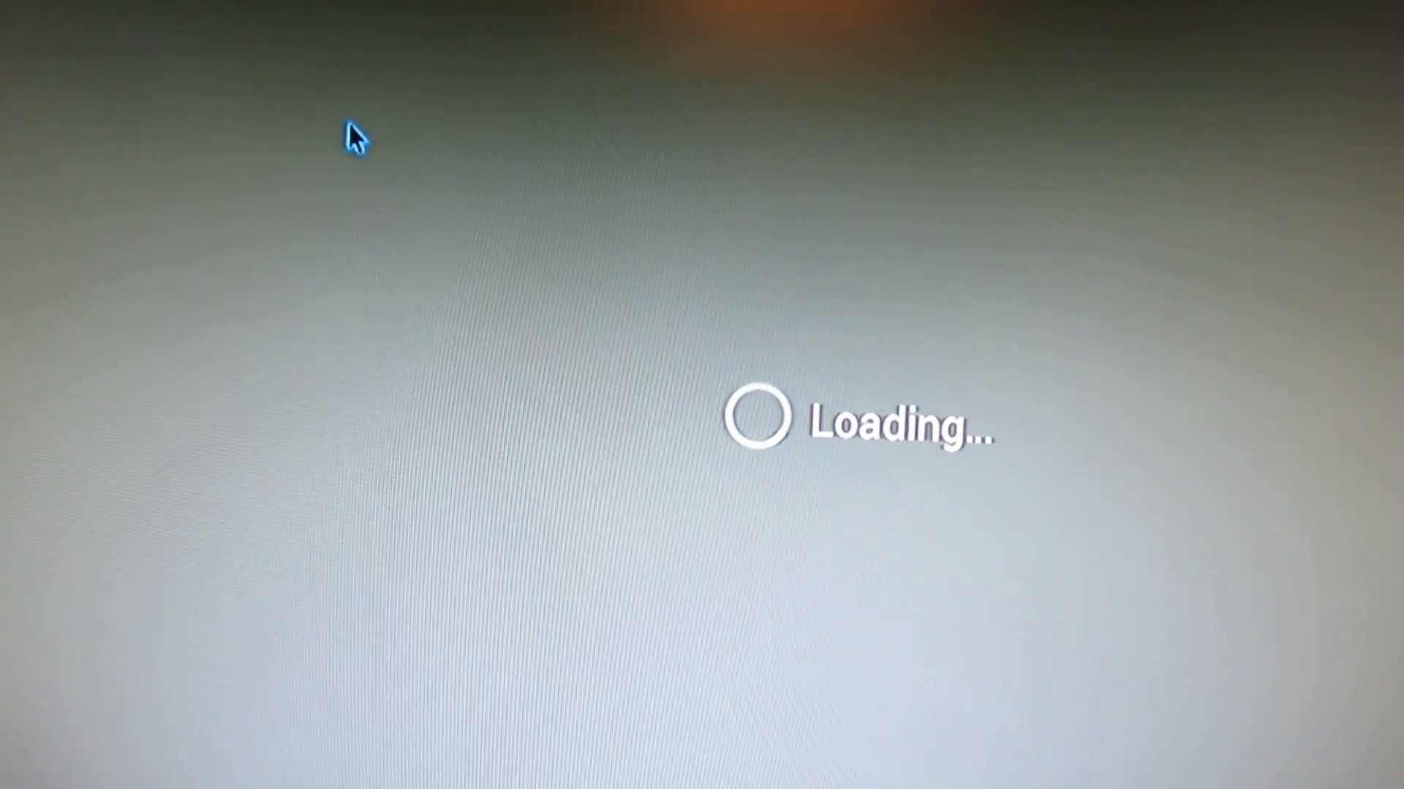
mouse_move(582, 212)
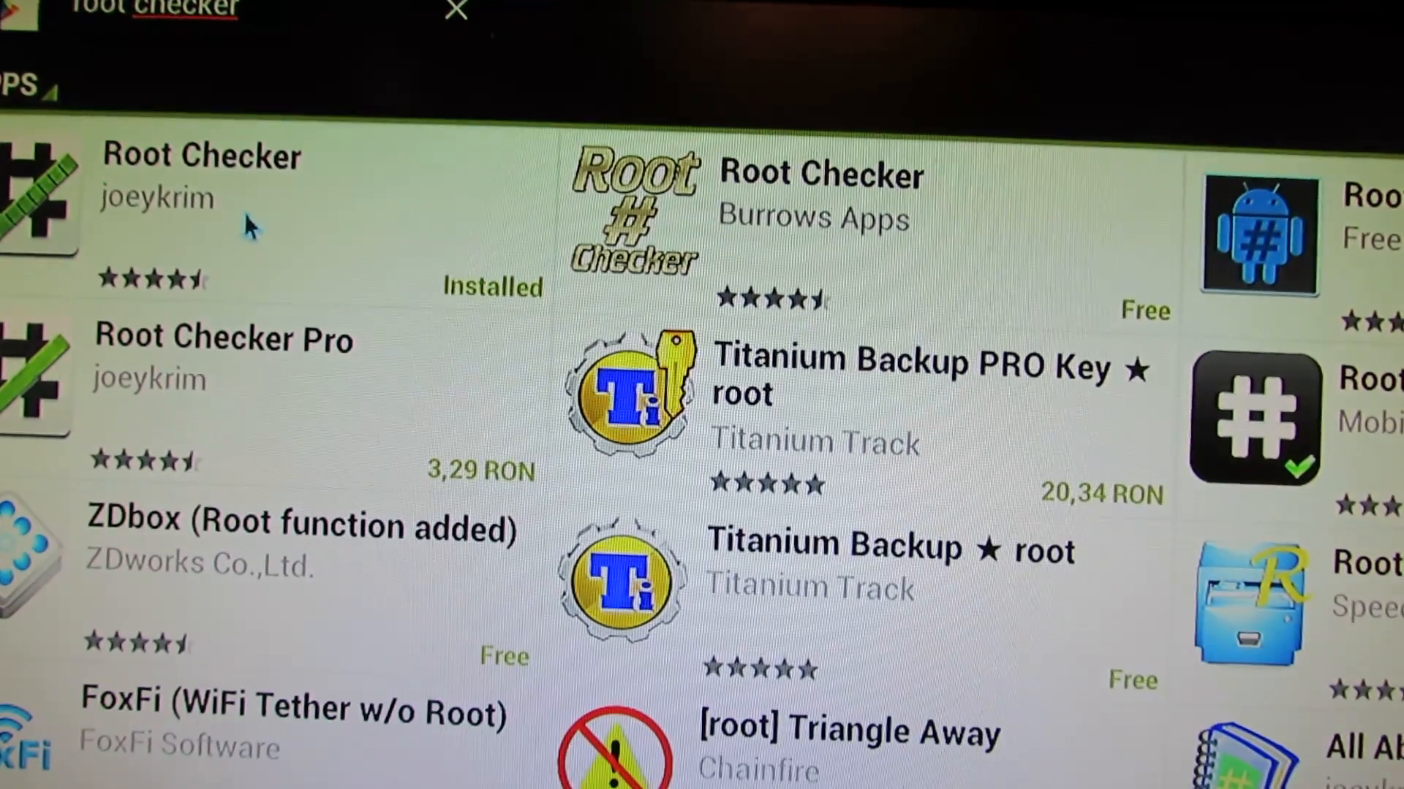
Open the installed Root Checker's Play Store page and launch the app.
left_click(202, 174)
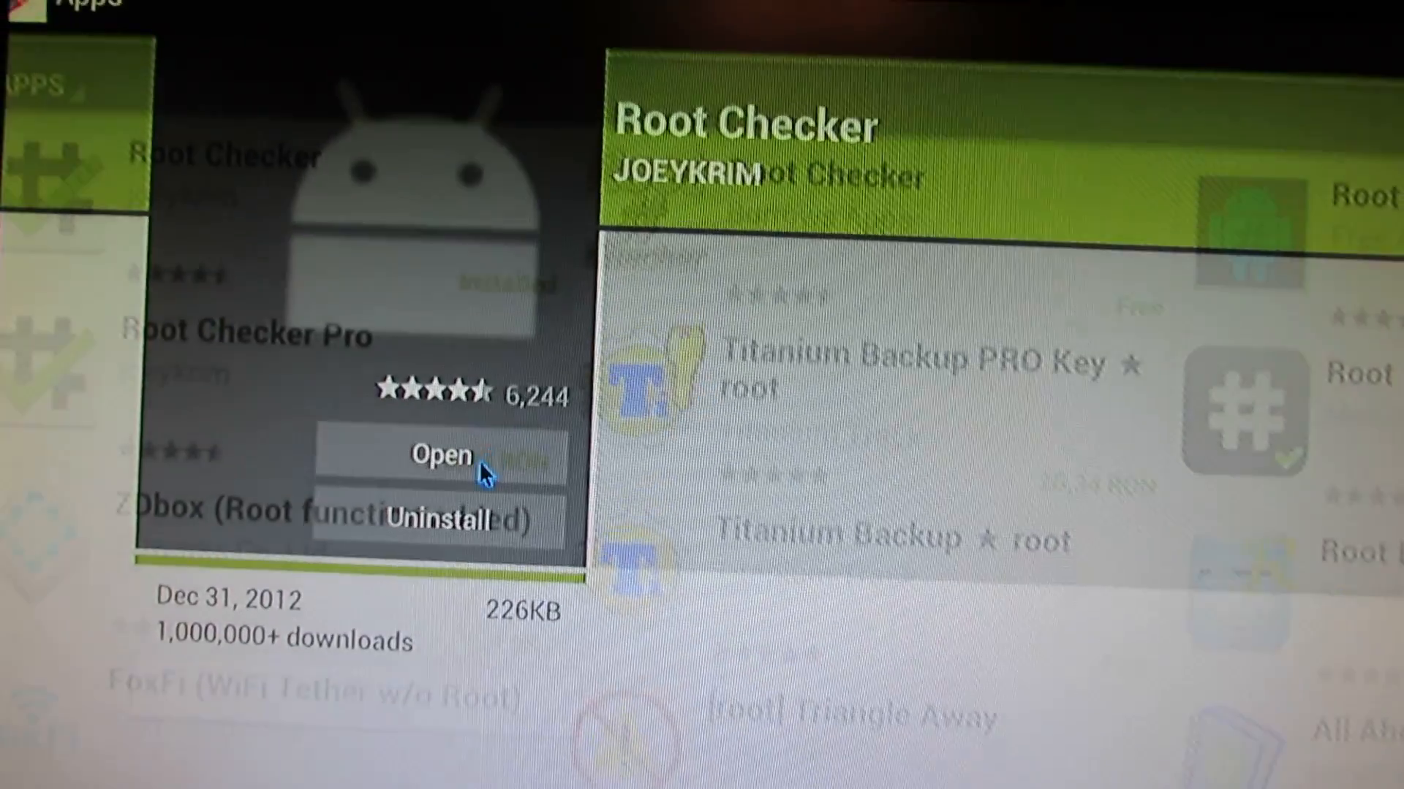
left_click(440, 455)
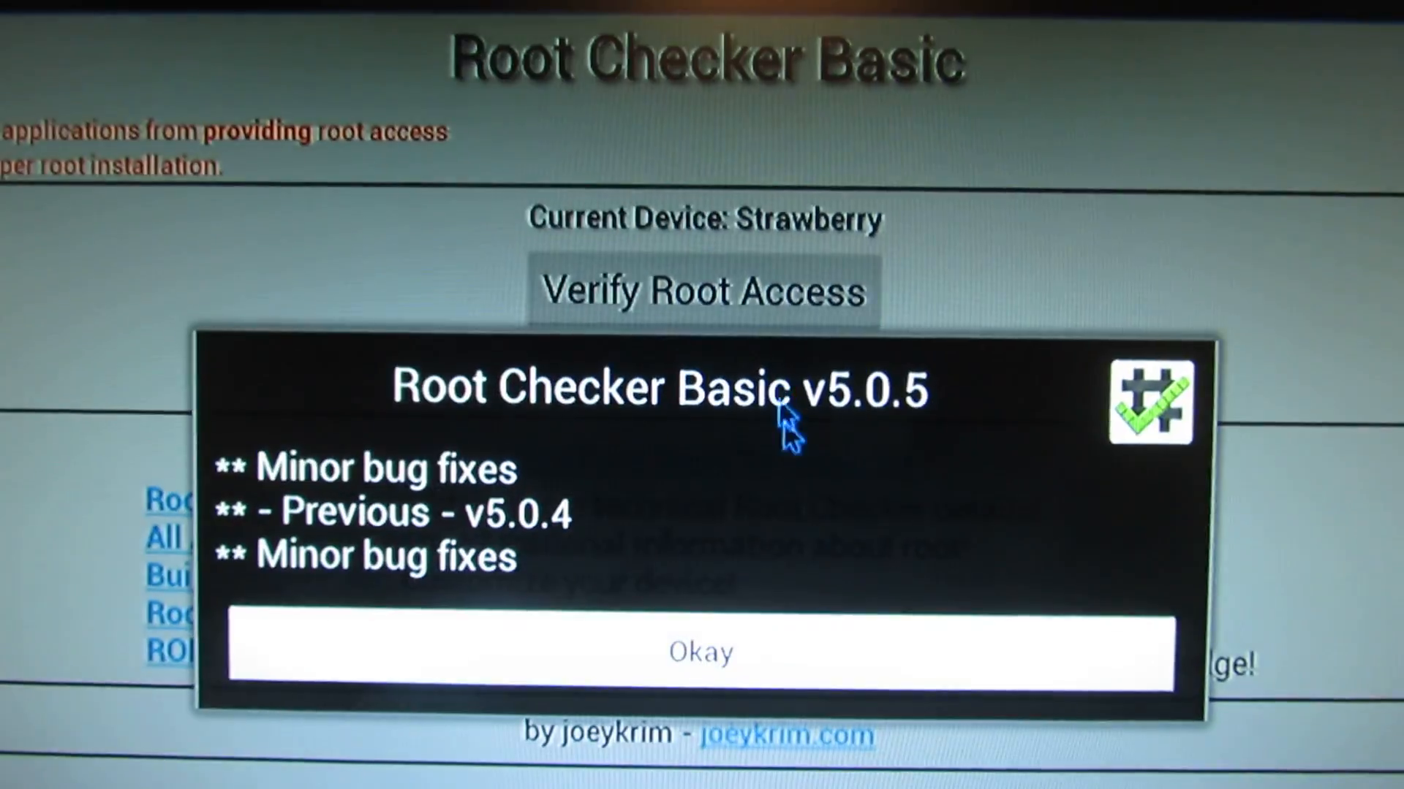
Dismiss the release notes, run Verify Root Access, and scroll to the root-access result.
left_click(698, 650)
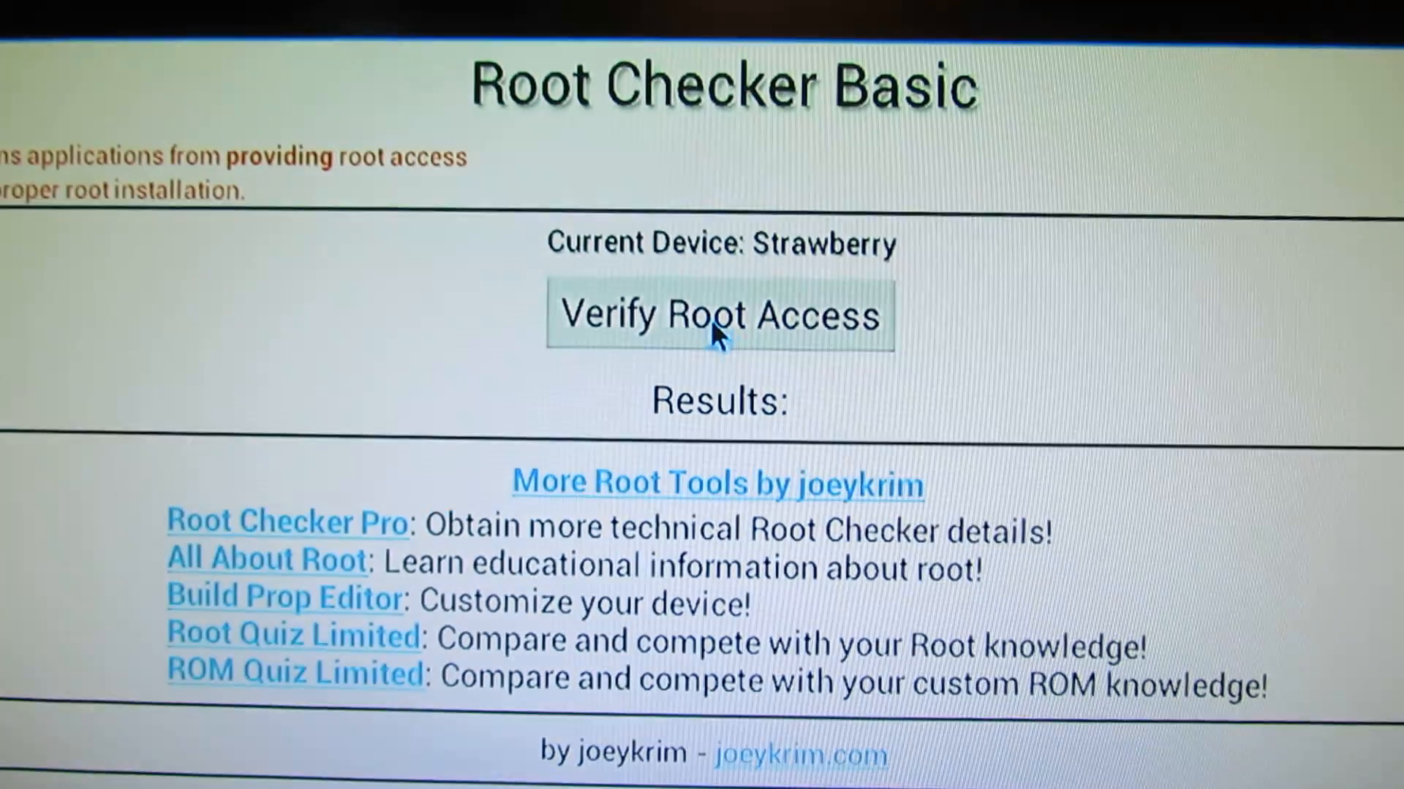
left_click(719, 315)
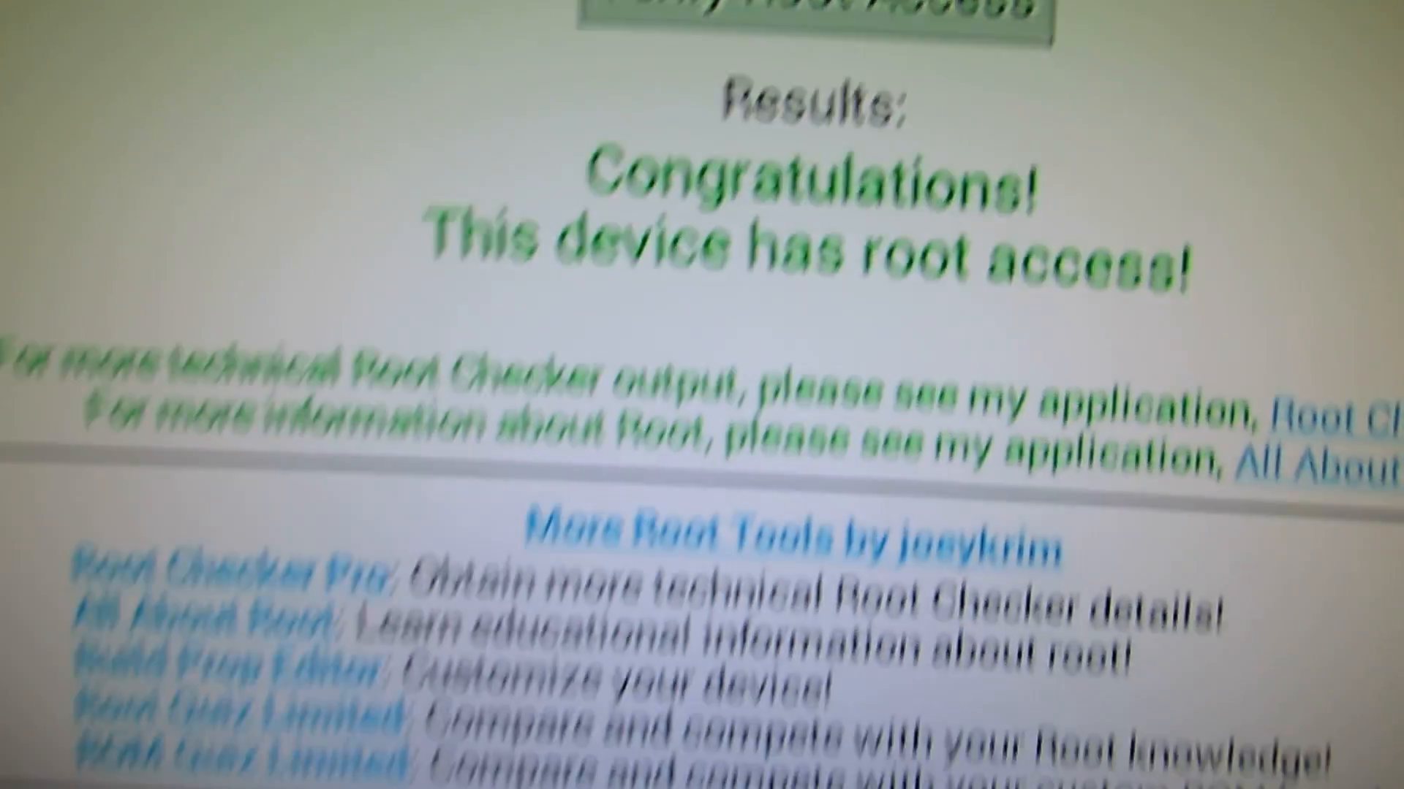
scroll("down", 3)
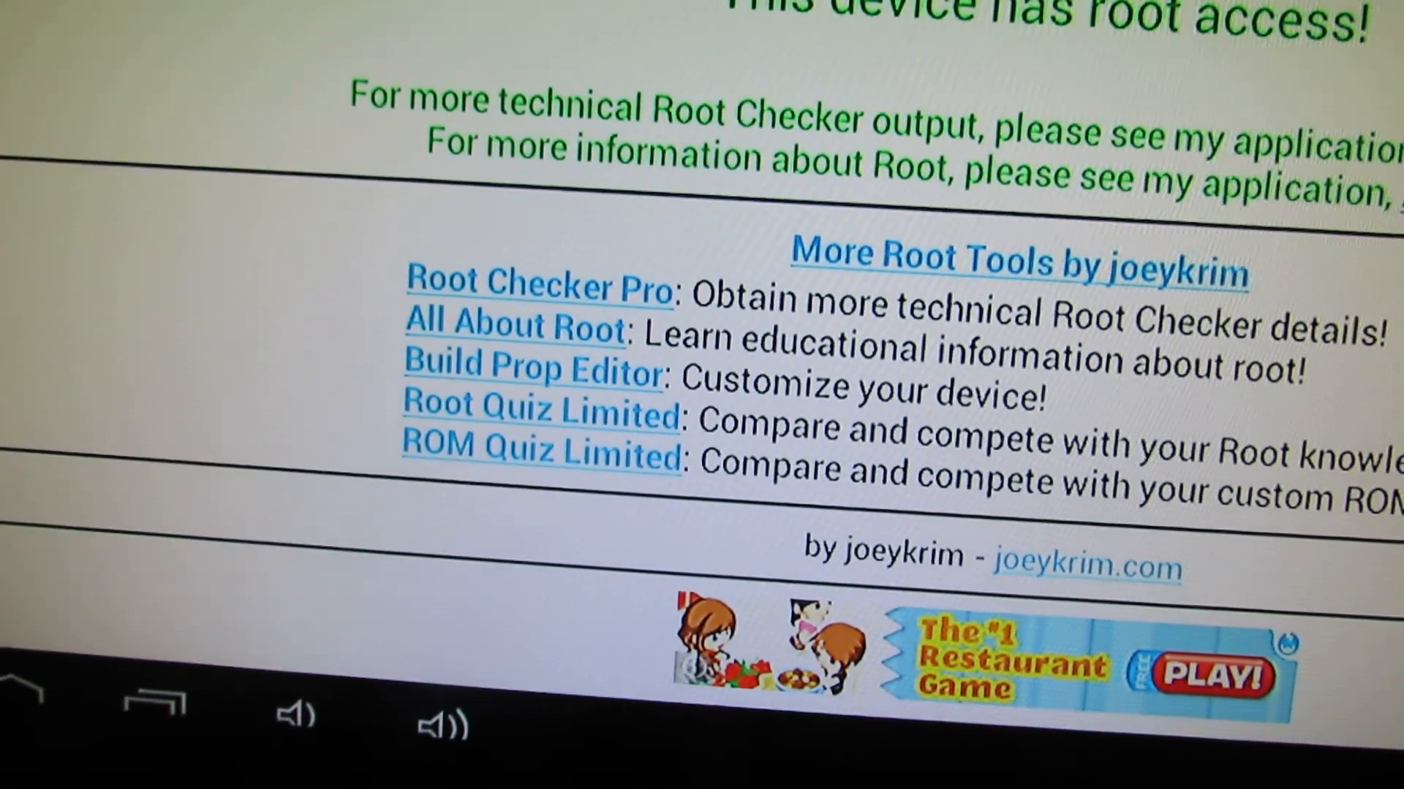